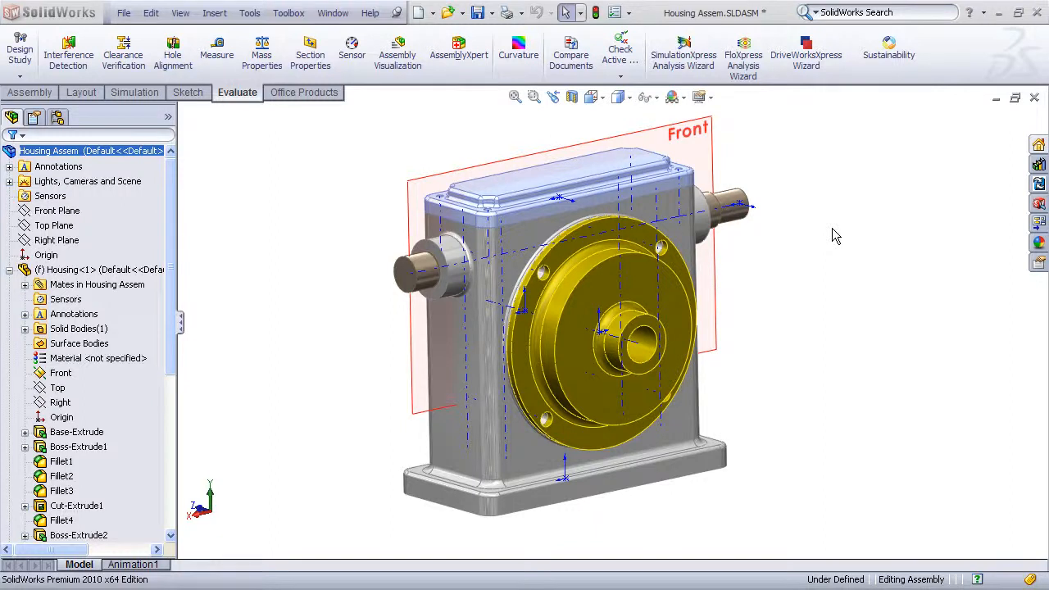
pyautogui.moveTo(777, 222)
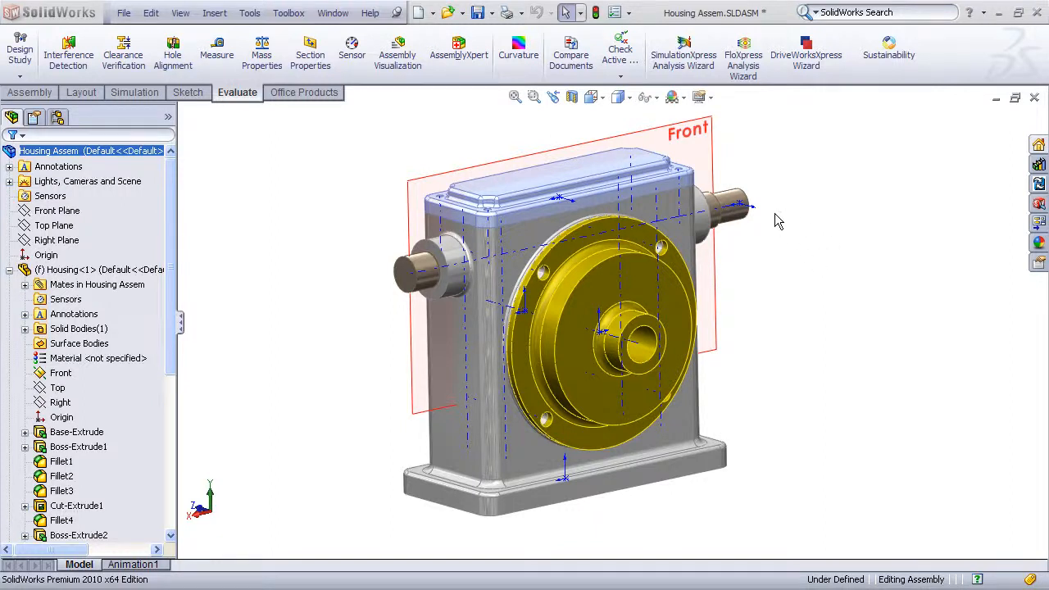
pyautogui.moveTo(692, 352)
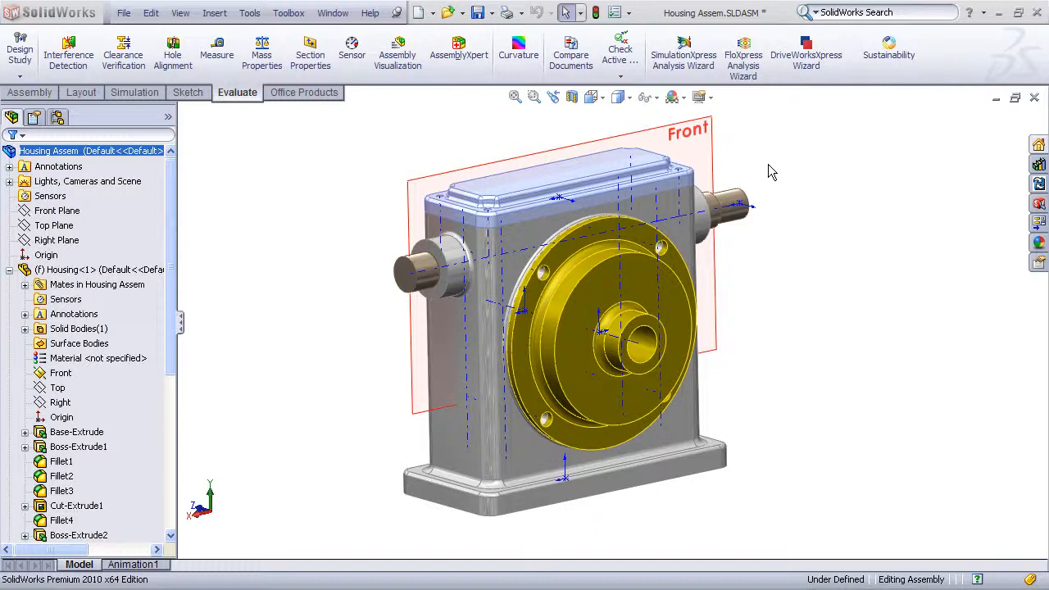
pyautogui.moveTo(790, 233)
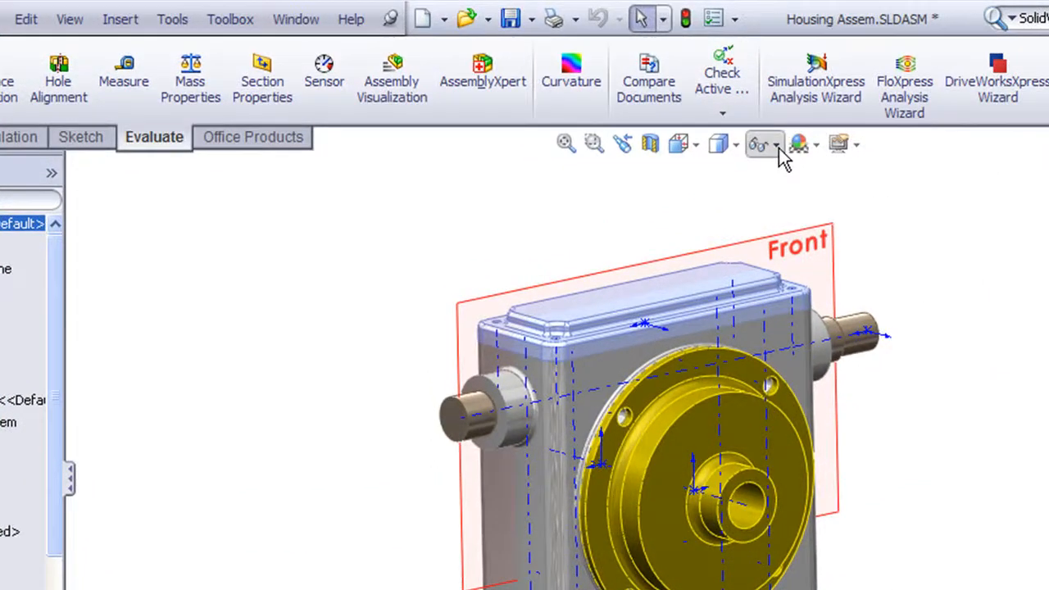
pyautogui.moveTo(758, 144)
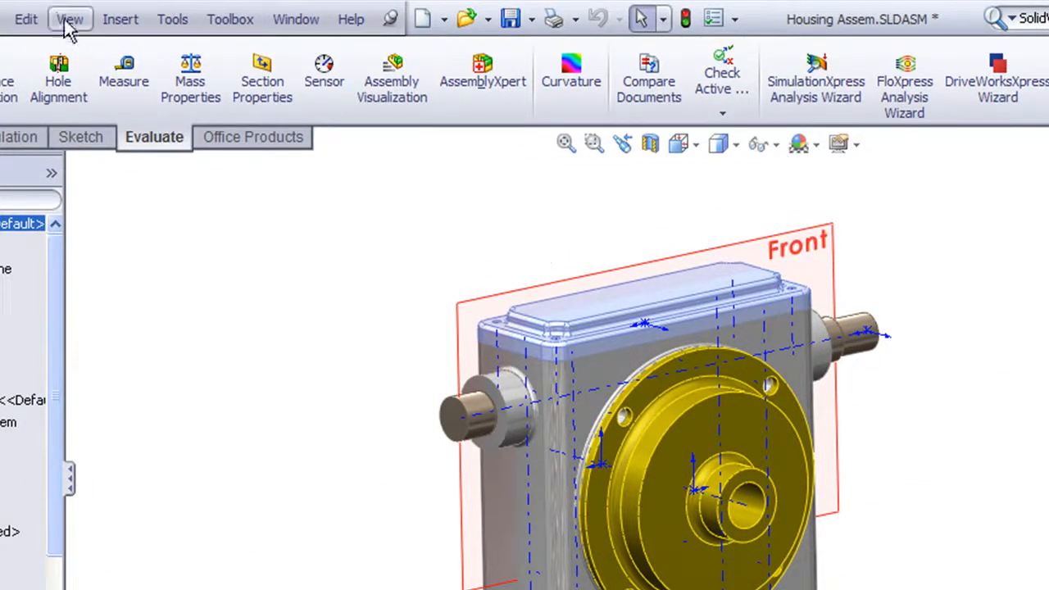
# - Turn off View Planes from the Hide/Show Items flyout so the Front plane disappears
pyautogui.click(69, 20)
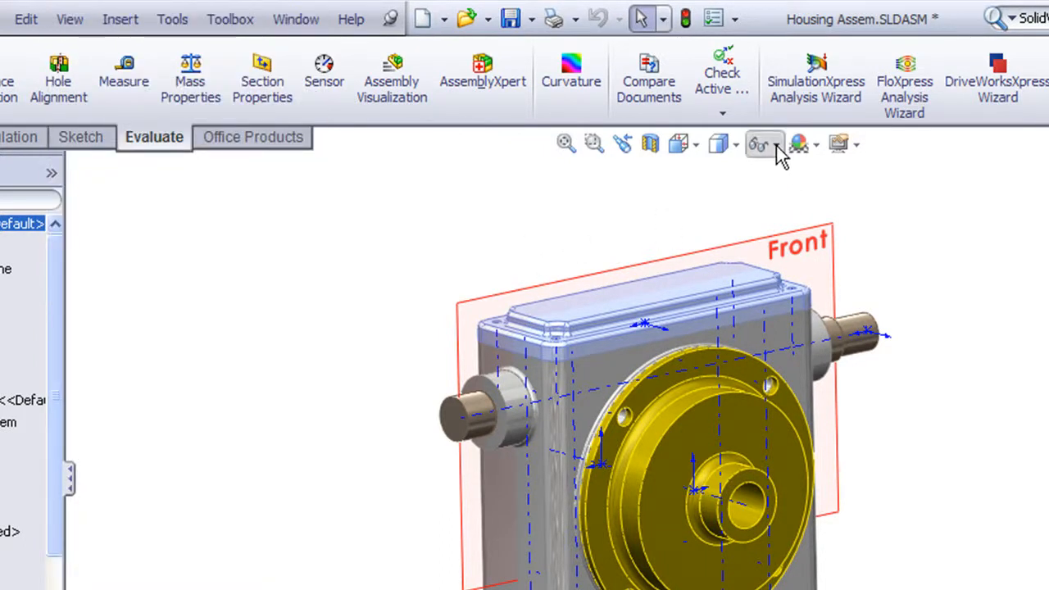
pyautogui.click(778, 145)
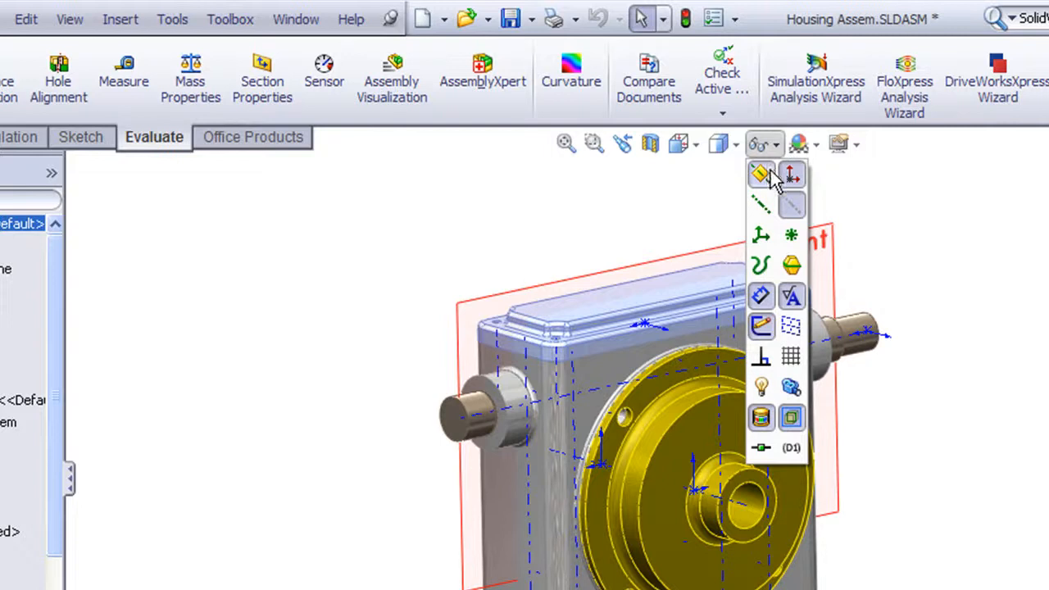
pyautogui.moveTo(774, 204)
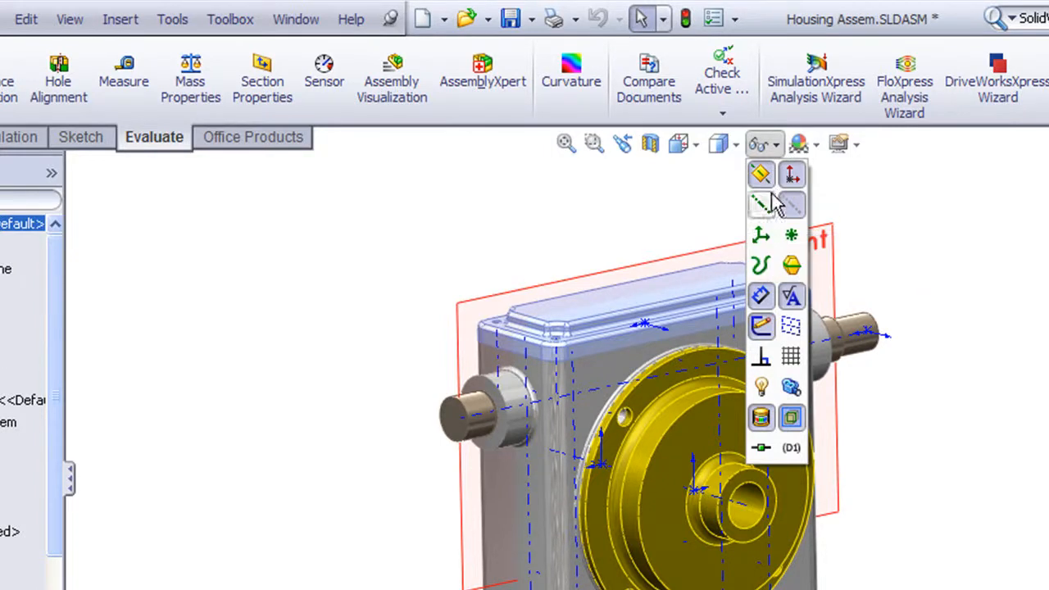
pyautogui.moveTo(761, 203)
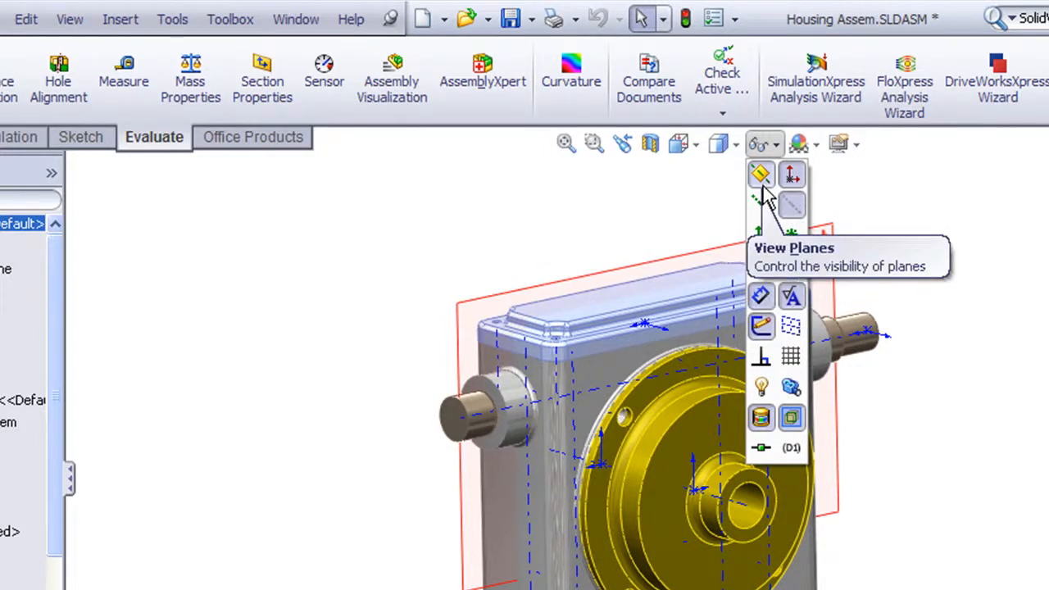
pyautogui.moveTo(792, 174)
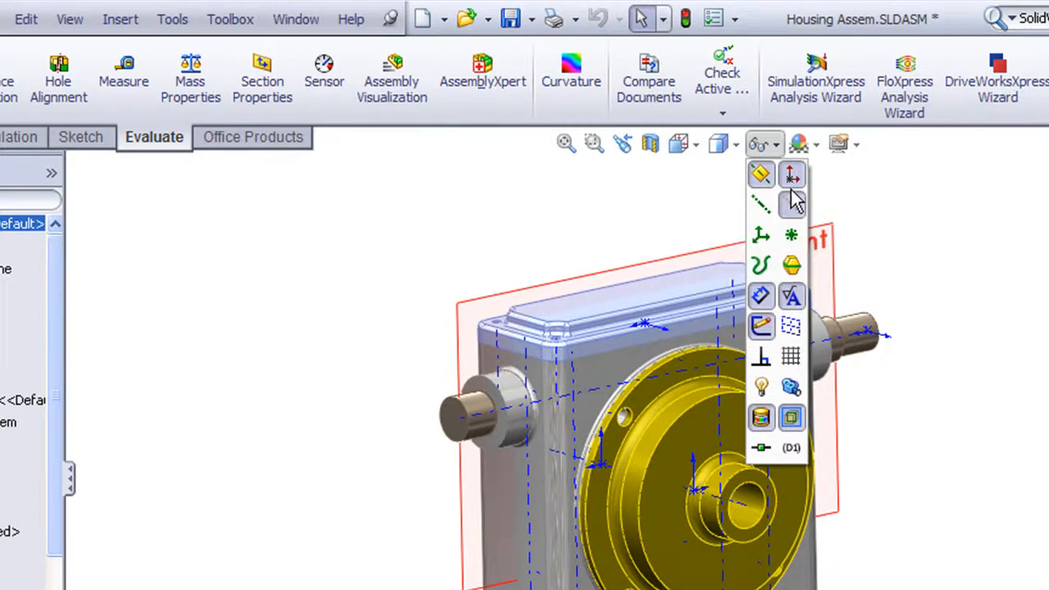
pyautogui.moveTo(800, 205)
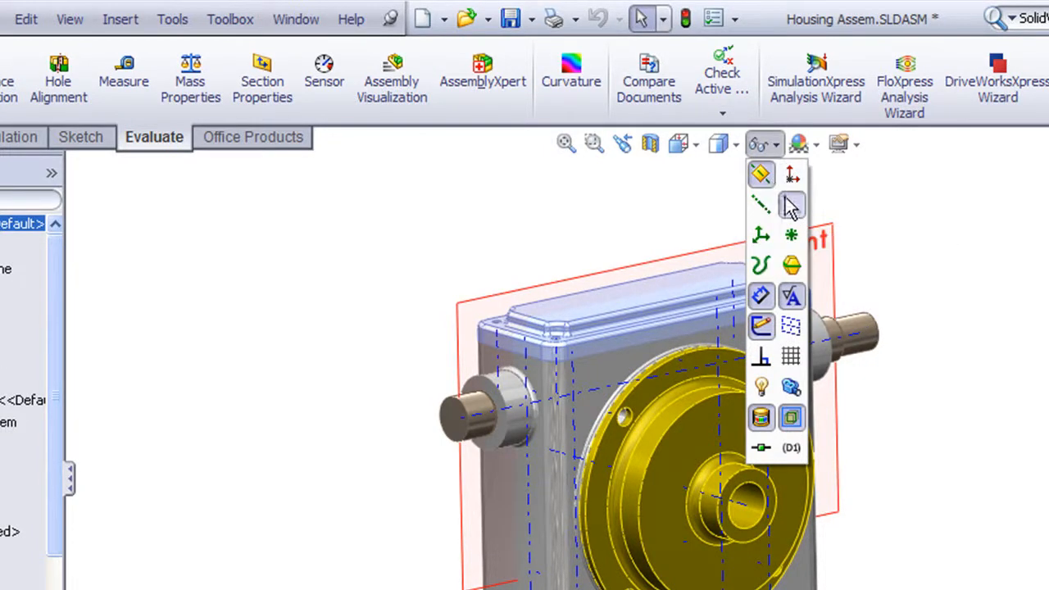
pyautogui.moveTo(790, 214)
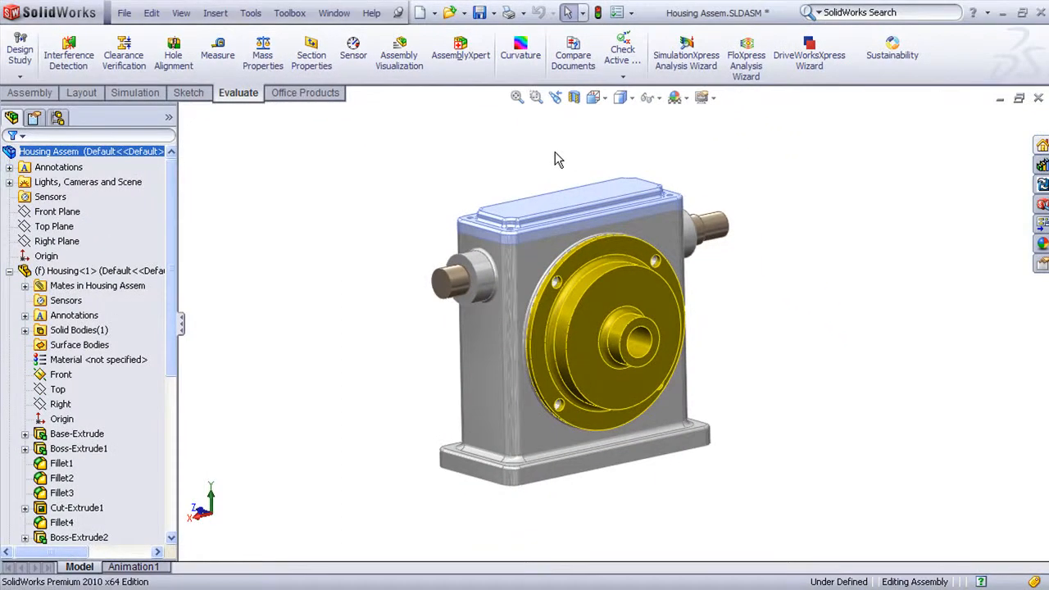
pyautogui.moveTo(669, 133)
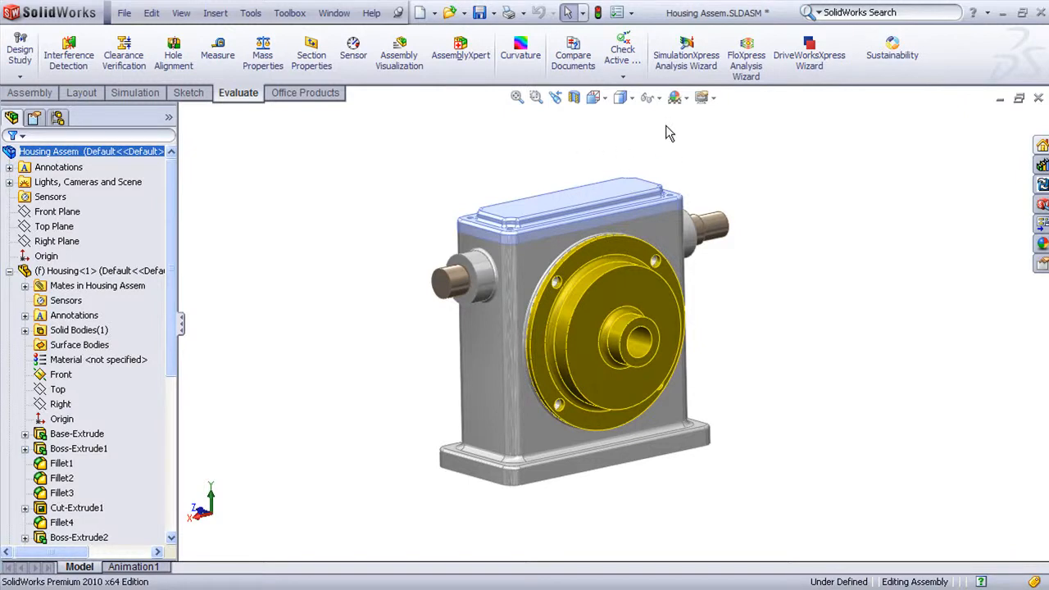
pyautogui.moveTo(664, 135)
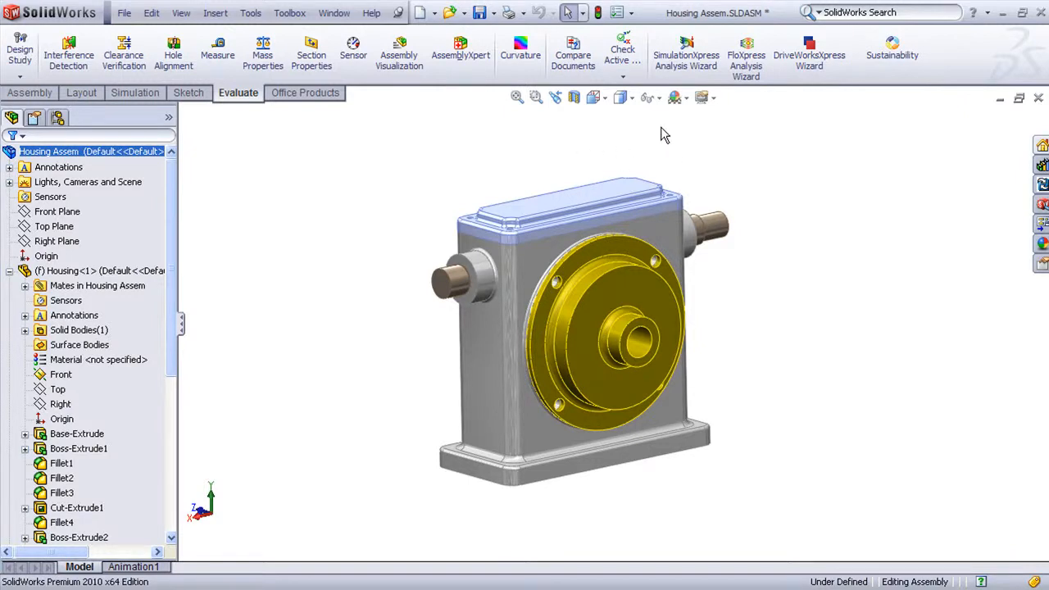
# - Turn View Planes back on from the Hide/Show Items flyout so the Front plane reappears
pyautogui.click(659, 98)
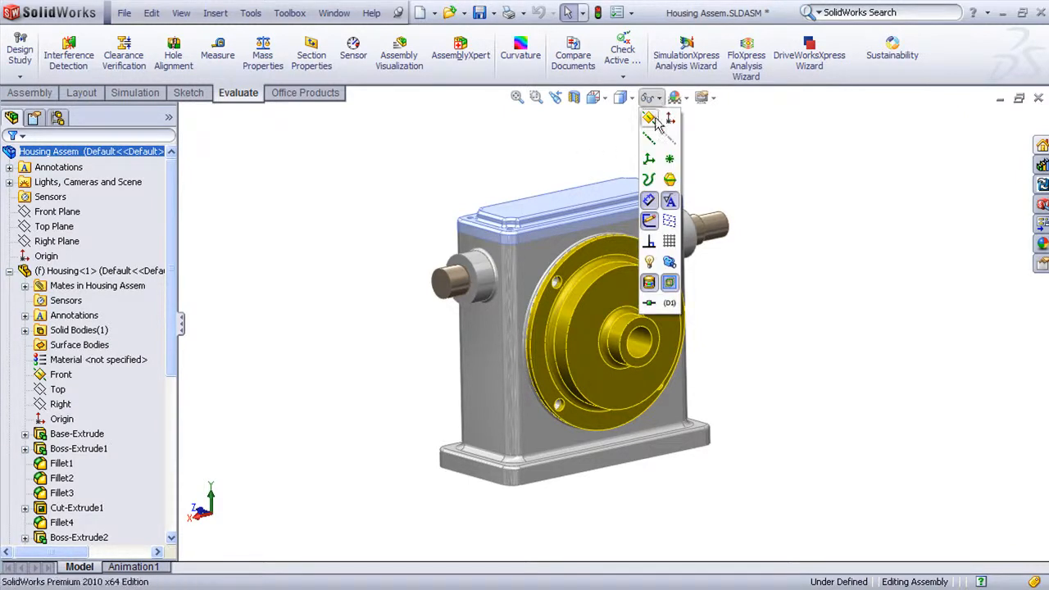
pyautogui.moveTo(650, 118)
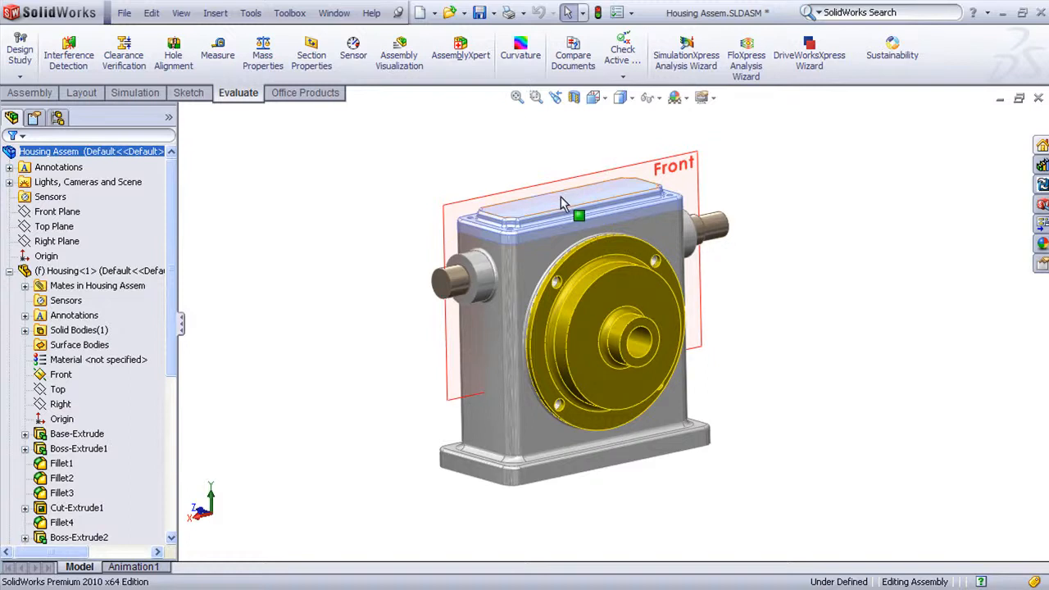
pyautogui.moveTo(554, 194)
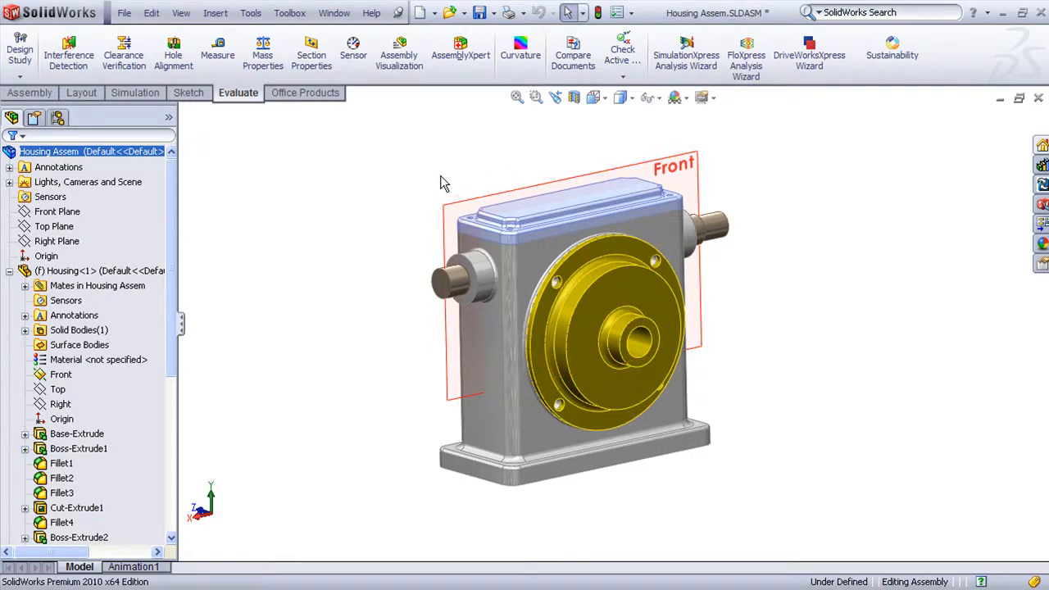
pyautogui.moveTo(387, 200)
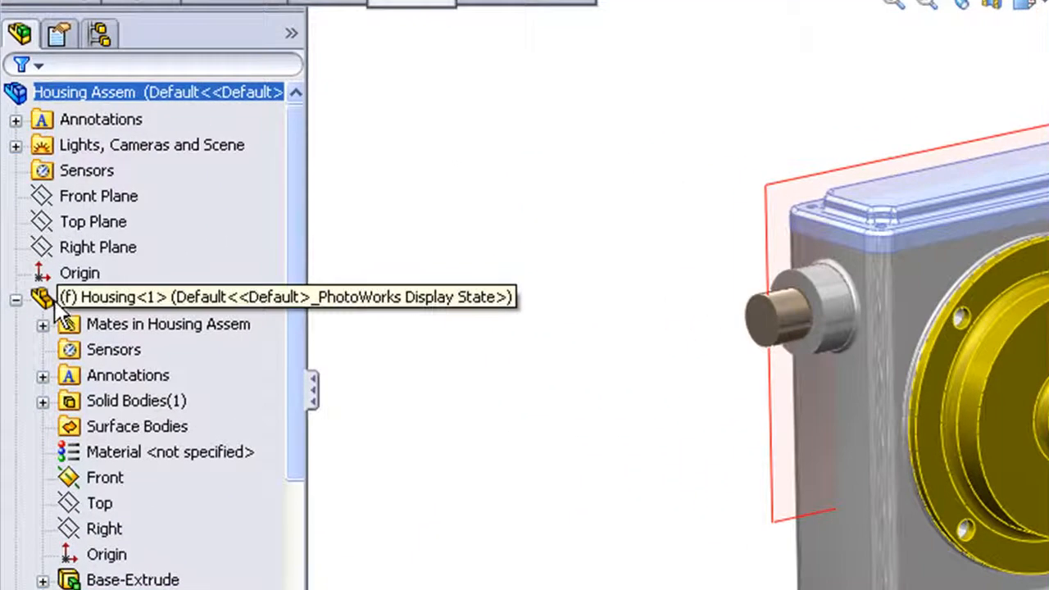
pyautogui.click(147, 297)
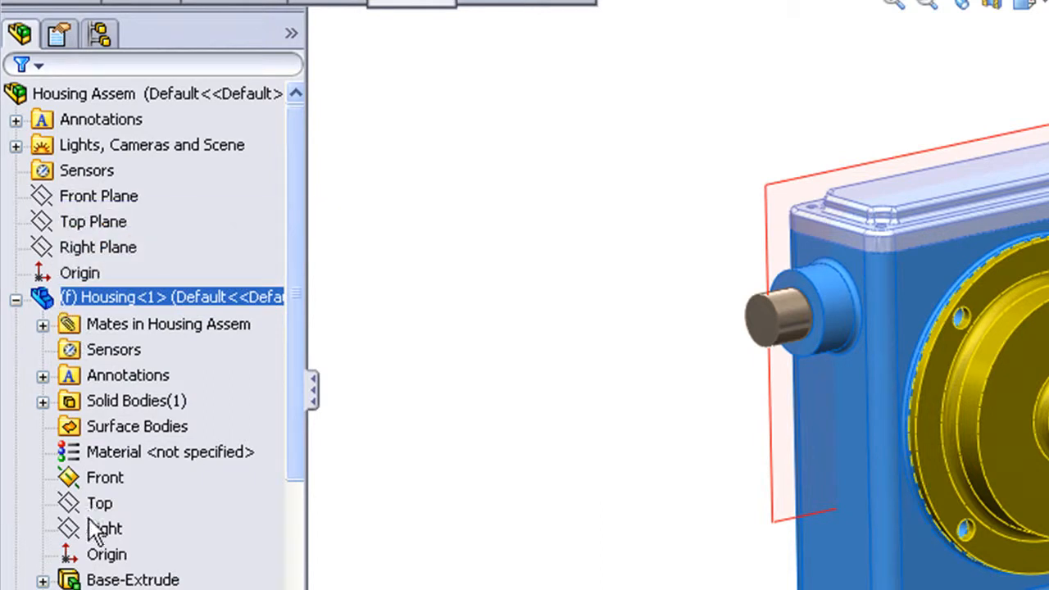
pyautogui.moveTo(118, 489)
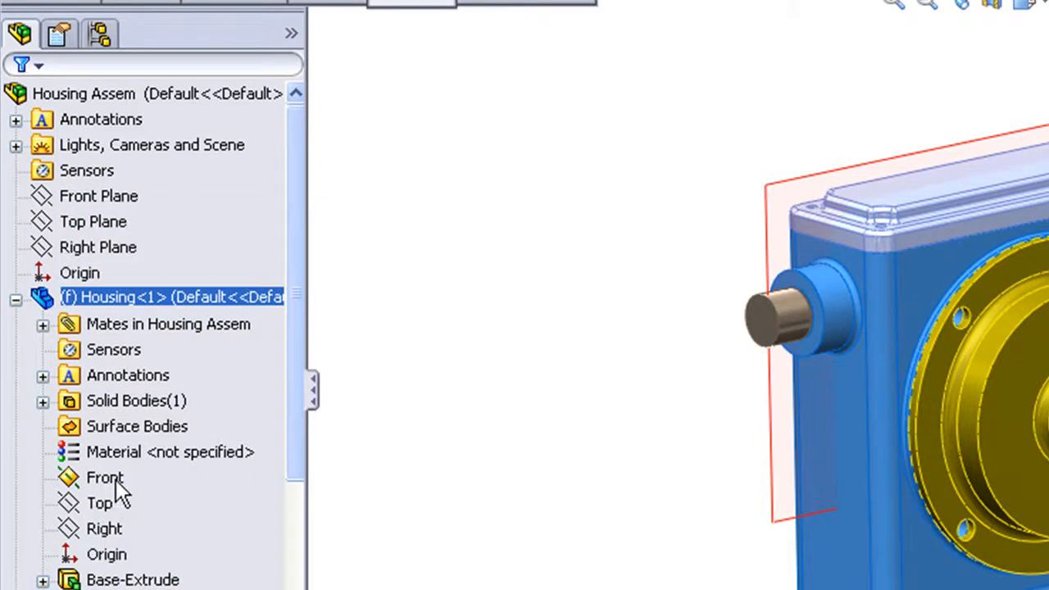
pyautogui.moveTo(92, 515)
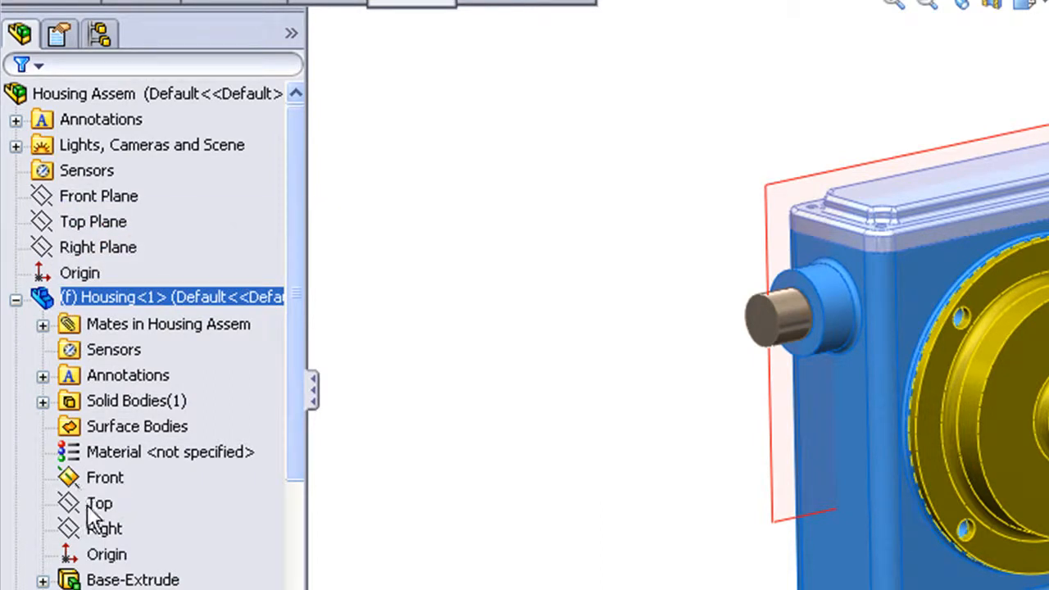
pyautogui.moveTo(85, 522)
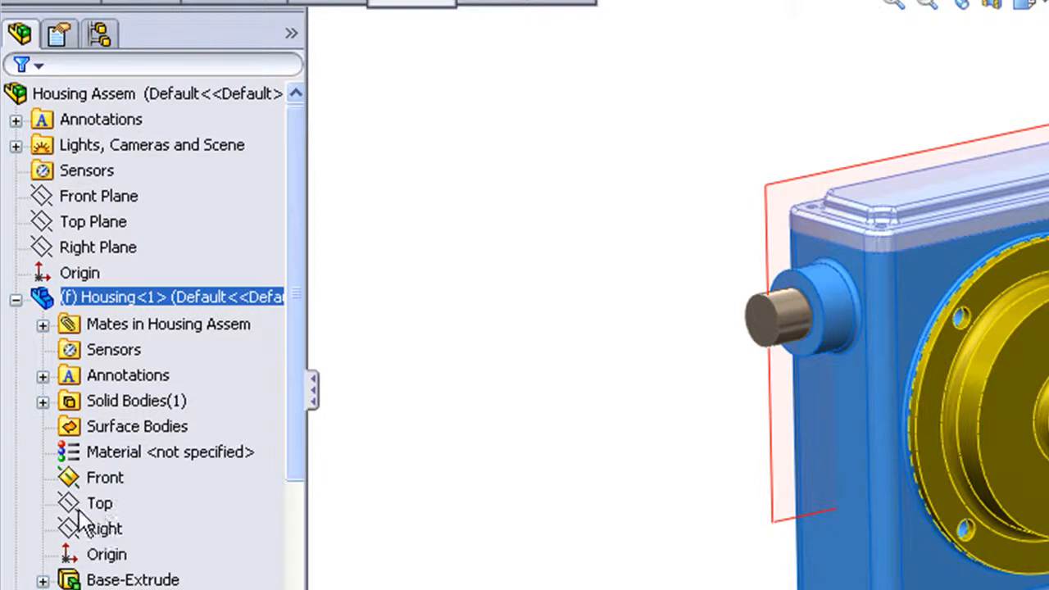
pyautogui.moveTo(78, 521)
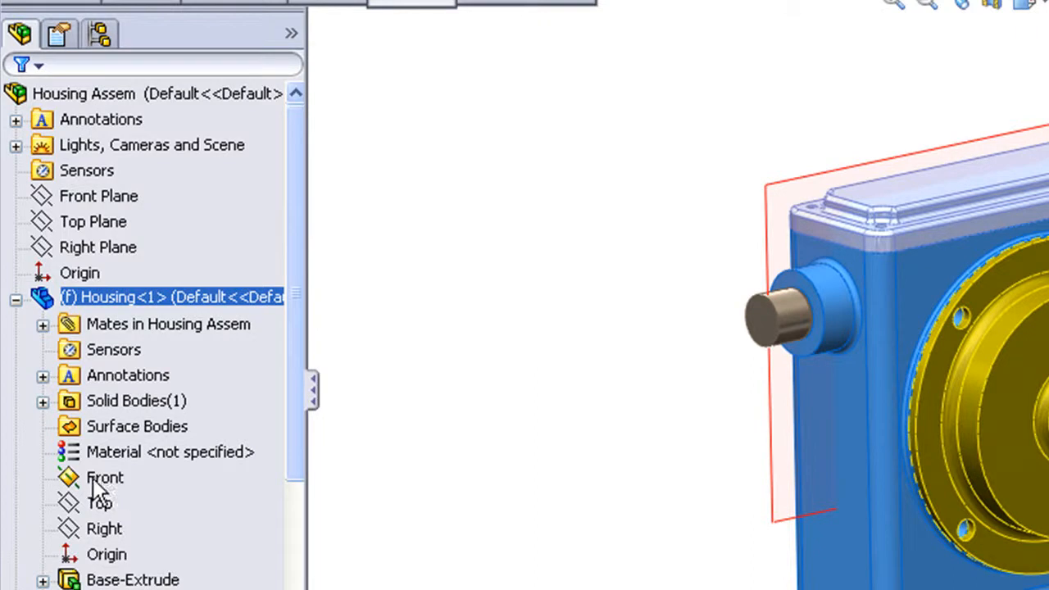
pyautogui.click(105, 479)
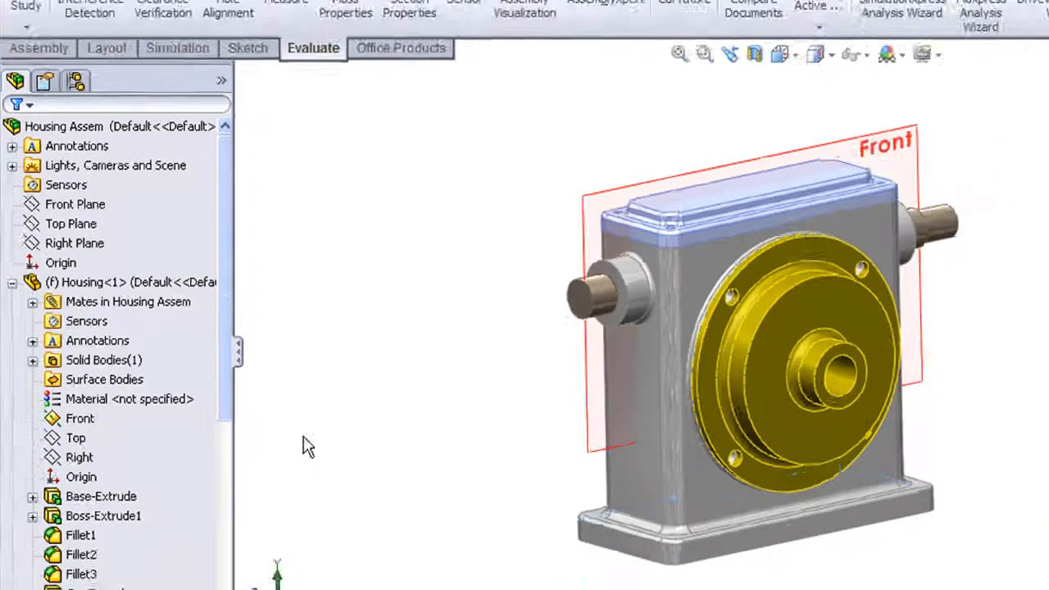
pyautogui.click(662, 97)
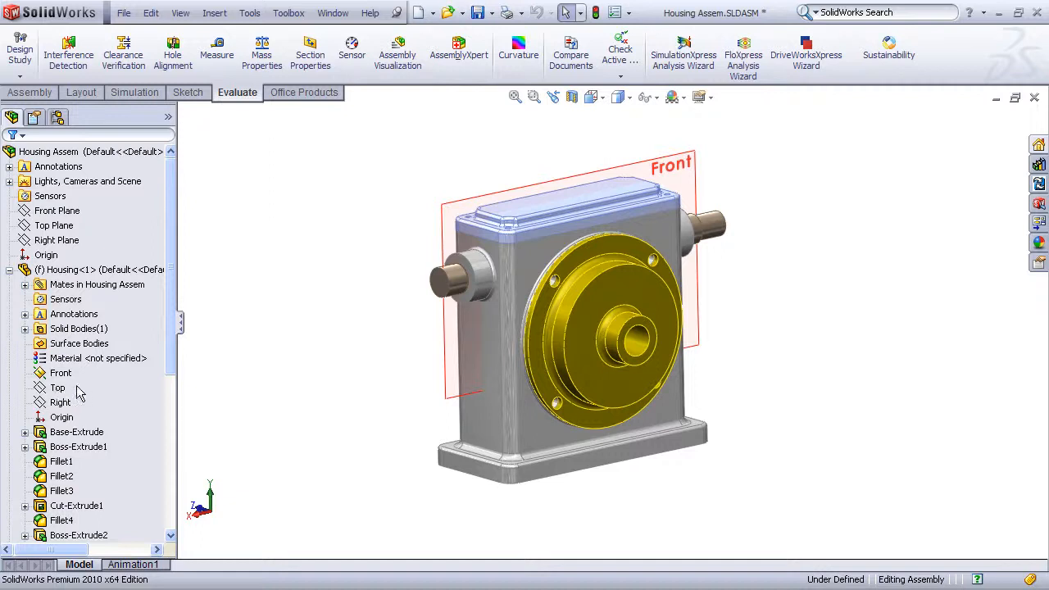
pyautogui.click(57, 387)
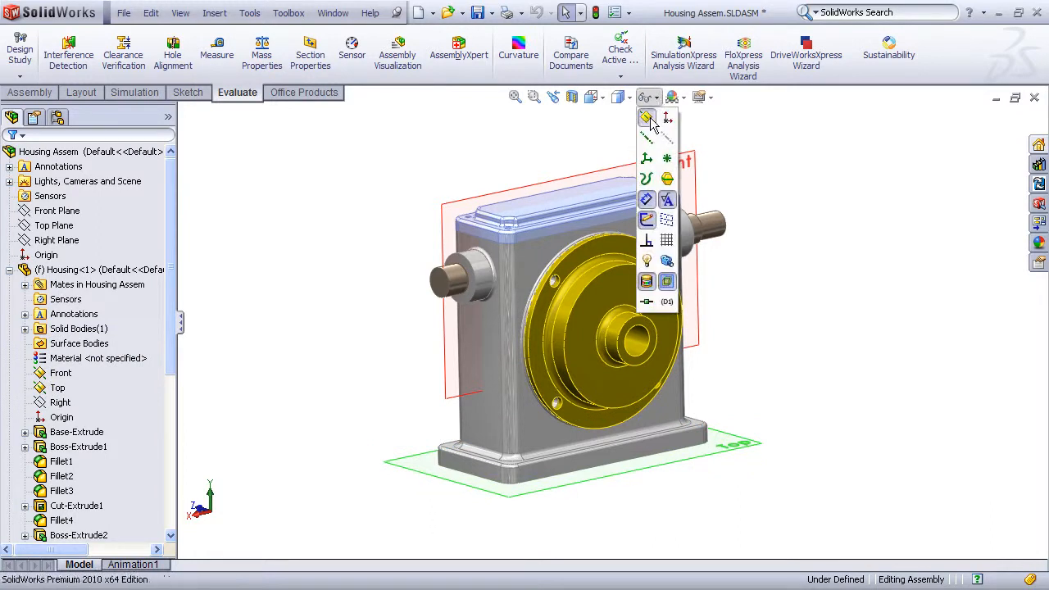
pyautogui.moveTo(646, 121)
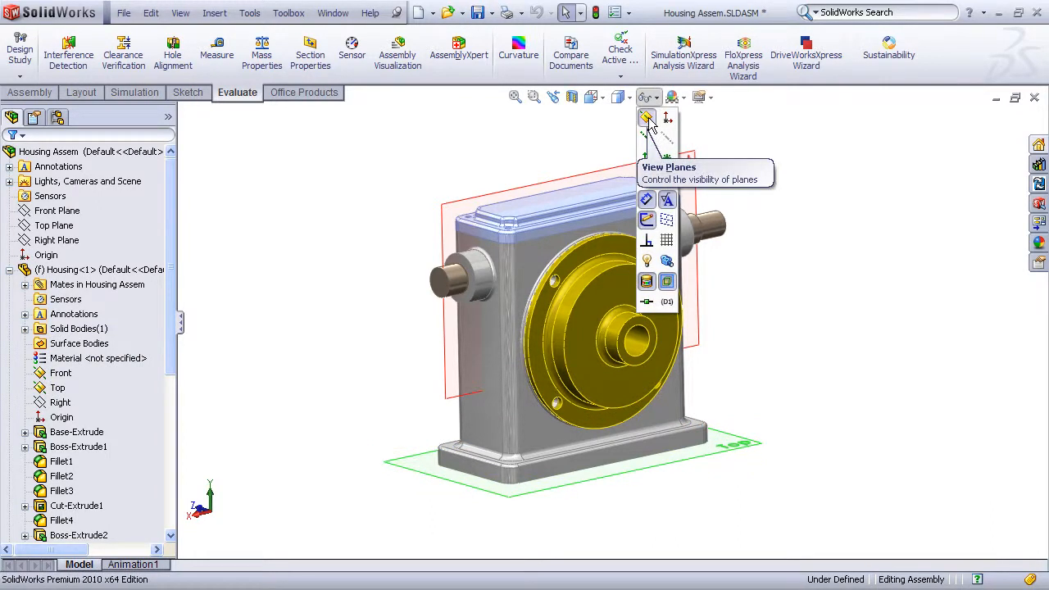
pyautogui.moveTo(587, 153)
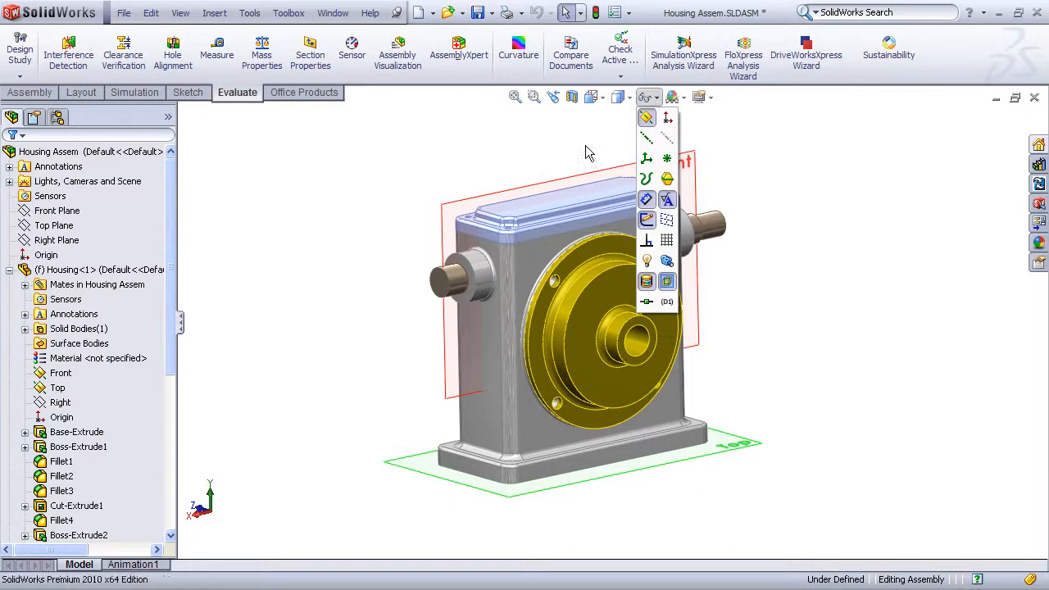
pyautogui.moveTo(648, 123)
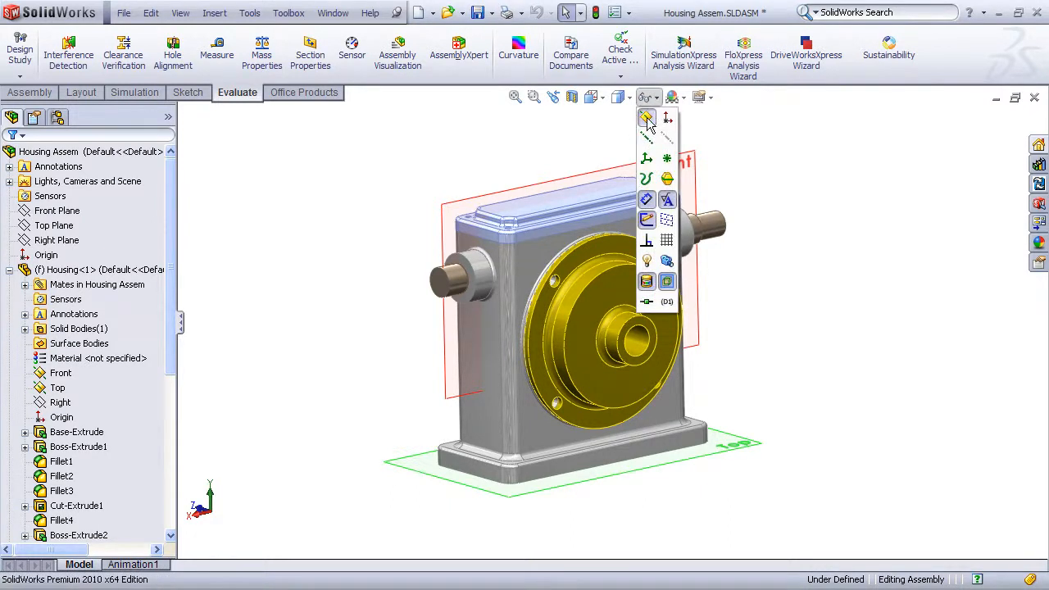
pyautogui.click(571, 154)
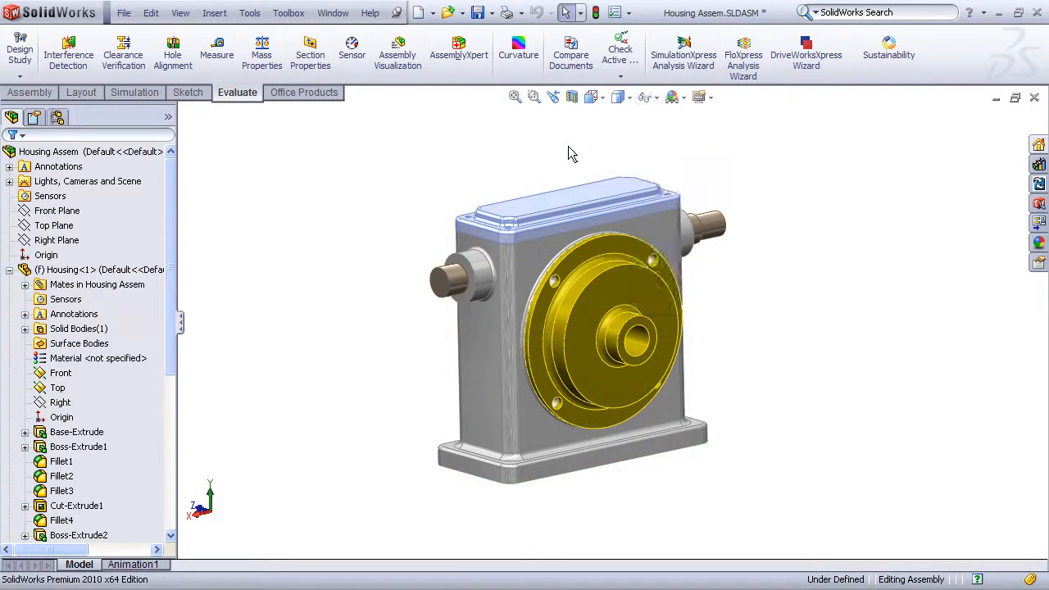
pyautogui.click(647, 97)
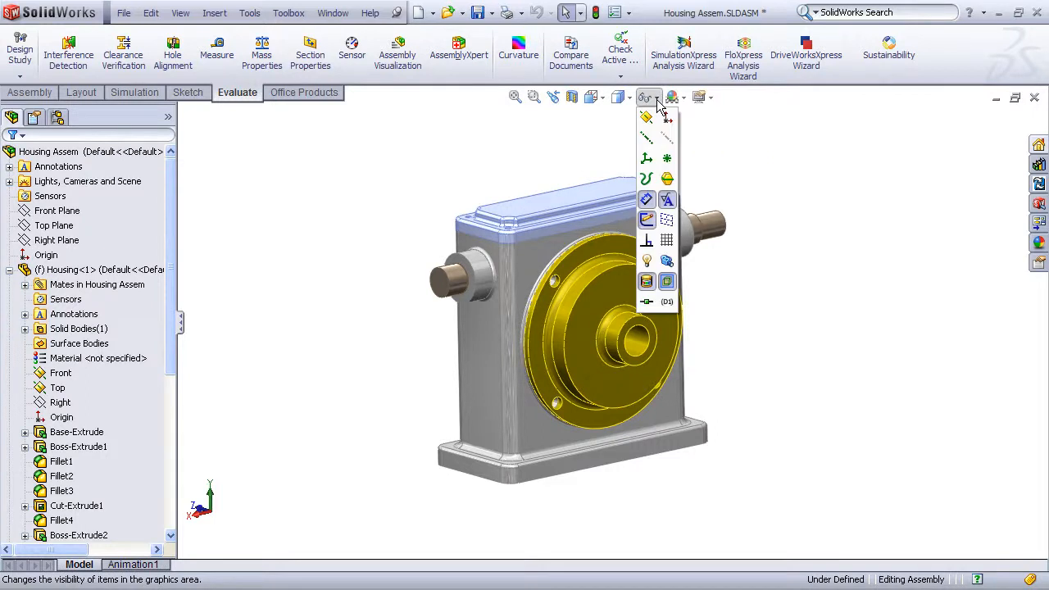
pyautogui.moveTo(646, 118)
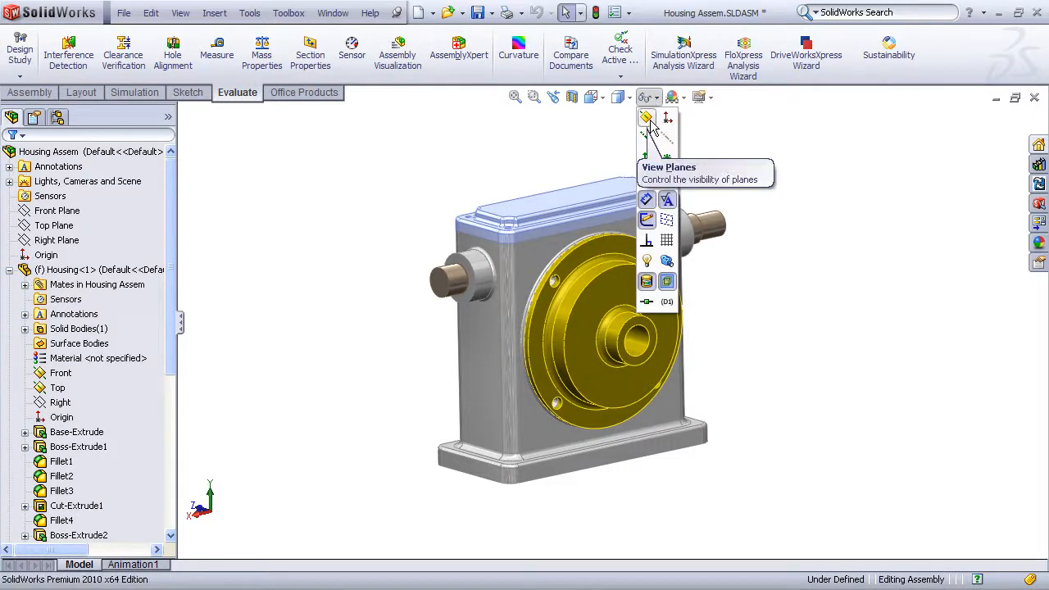
pyautogui.click(646, 119)
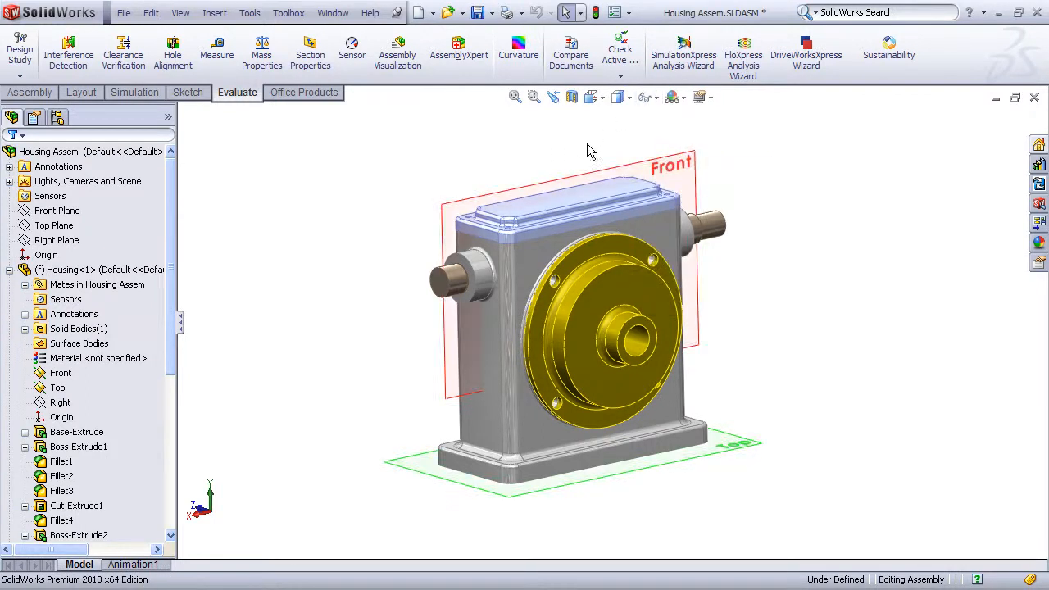
pyautogui.click(648, 97)
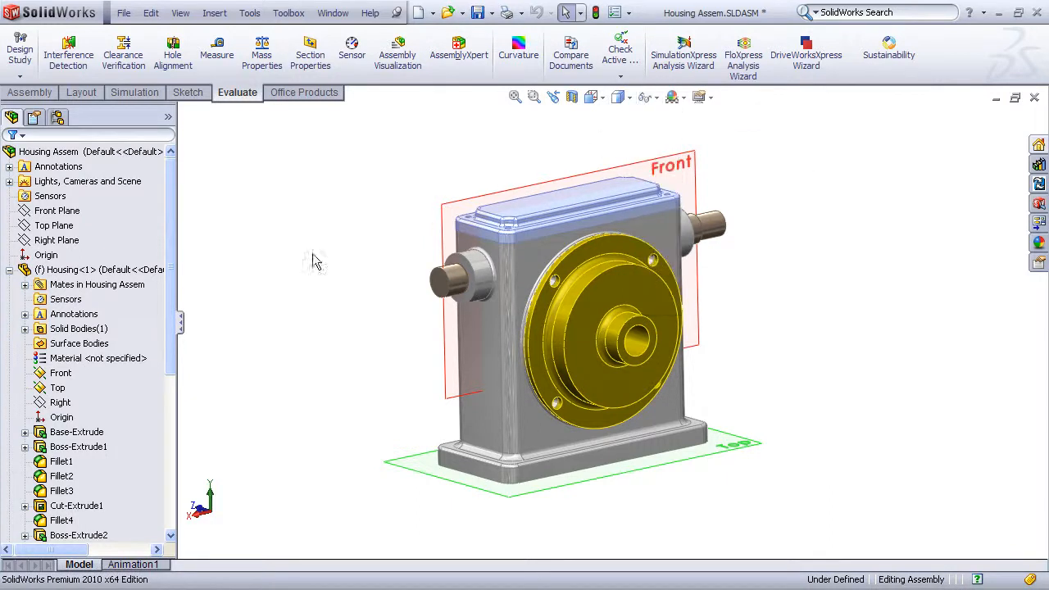
pyautogui.scroll(-3)
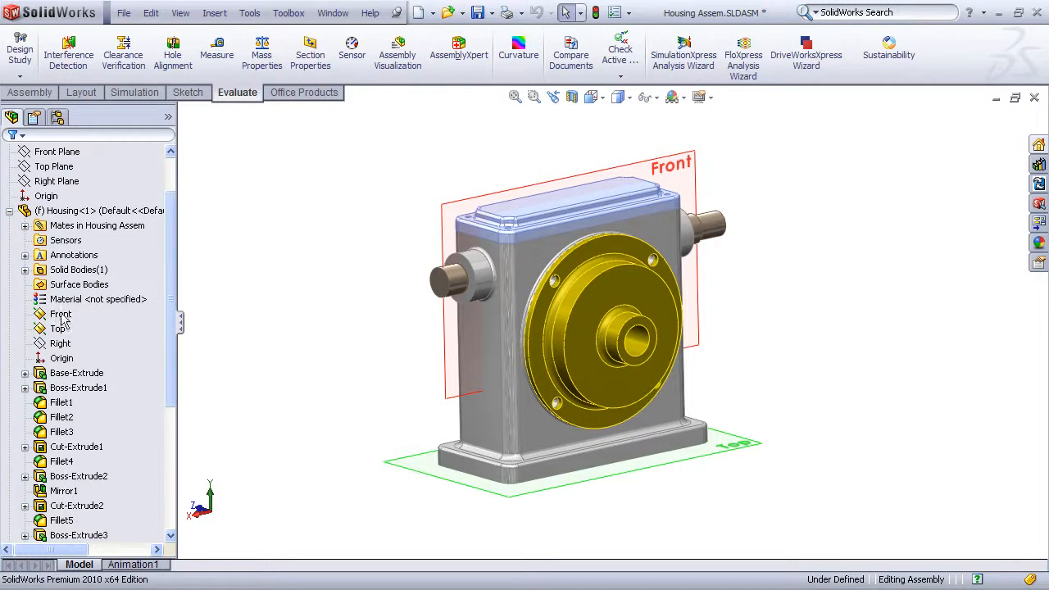
pyautogui.moveTo(57, 336)
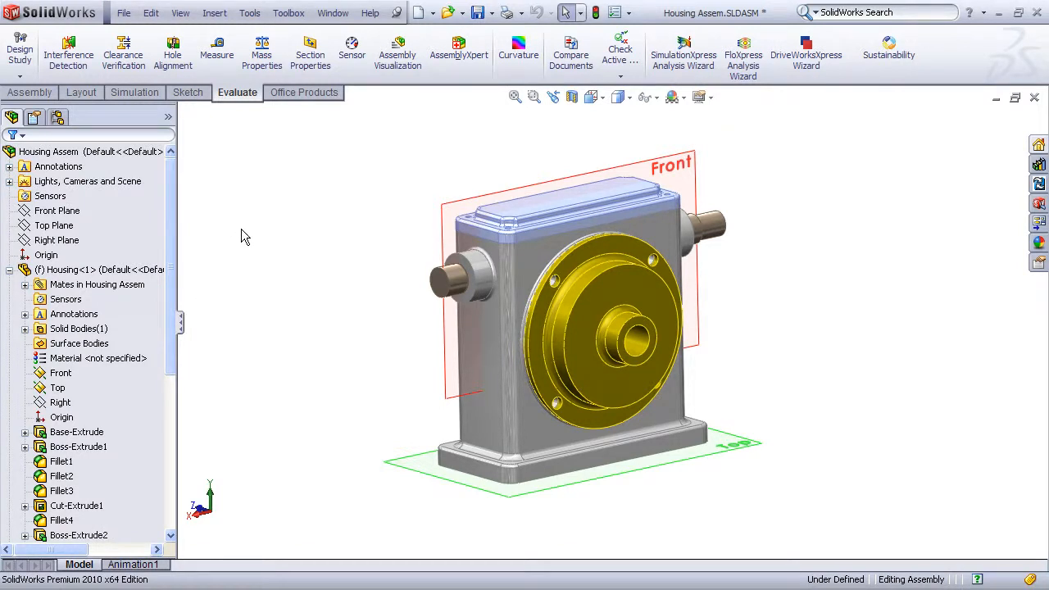
pyautogui.moveTo(485, 148)
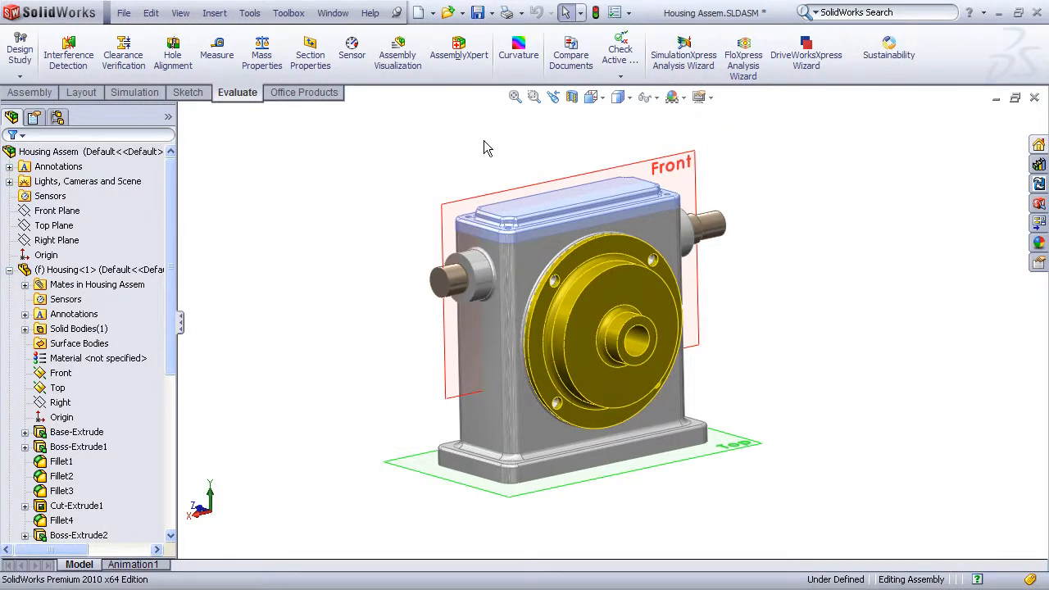
# - Enable View > Hide All Types so every reference item type is hidden around the housing
pyautogui.click(181, 14)
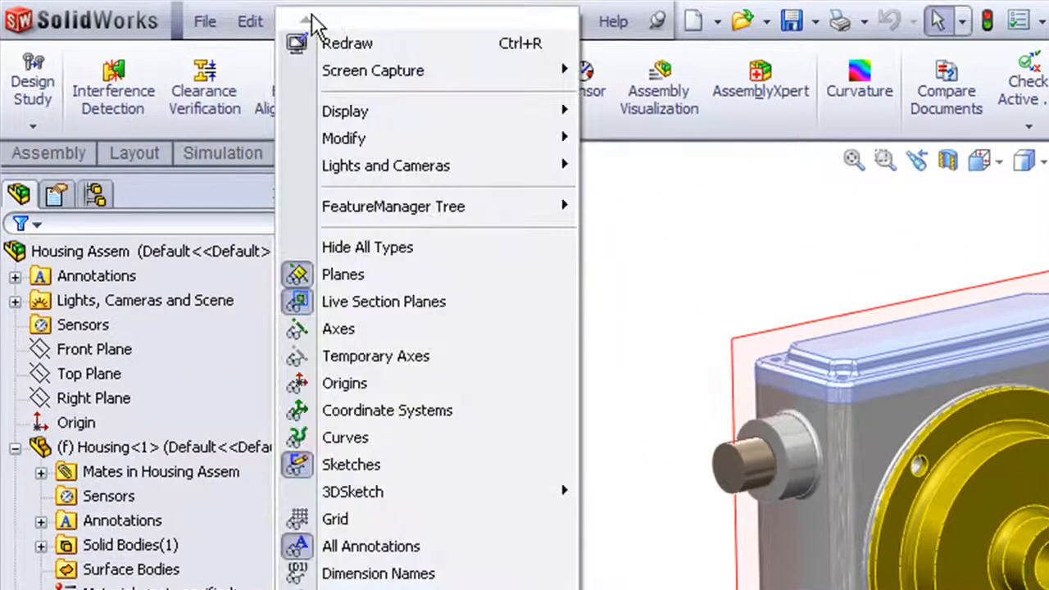
pyautogui.moveTo(386, 246)
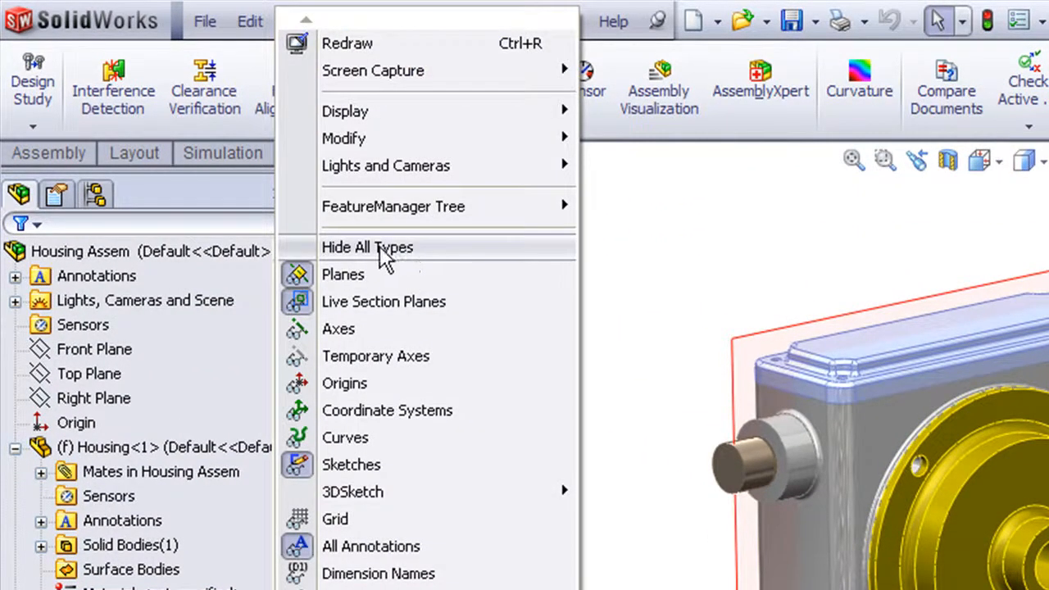
pyautogui.moveTo(377, 262)
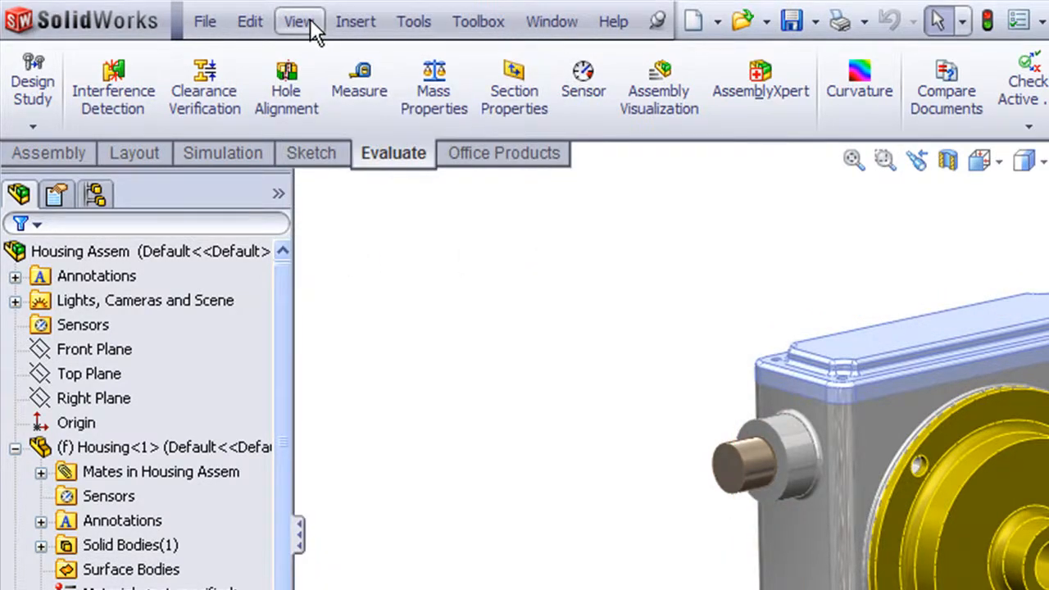
pyautogui.click(298, 22)
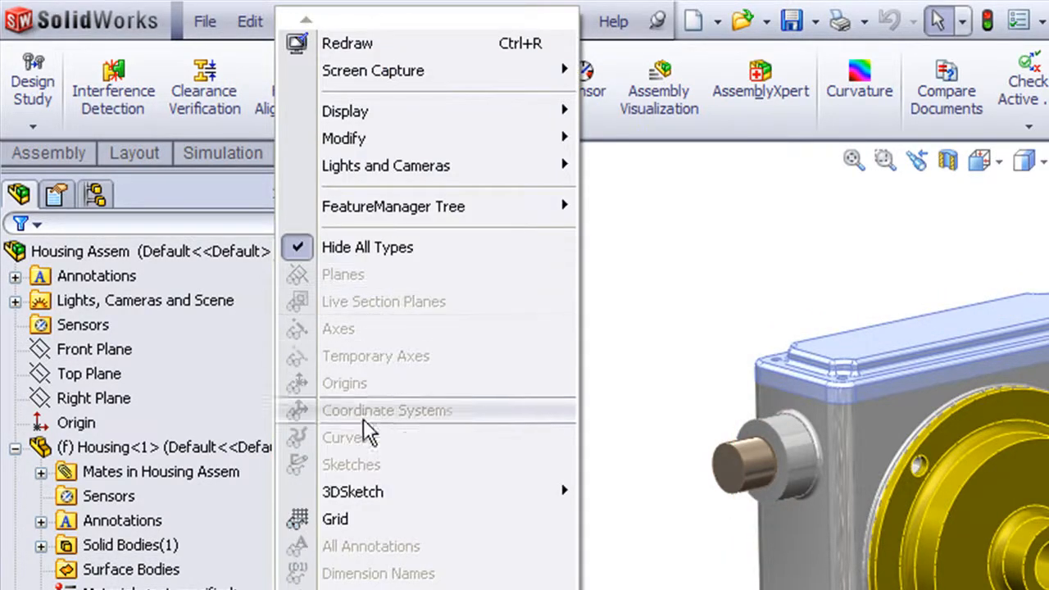
pyautogui.moveTo(341, 310)
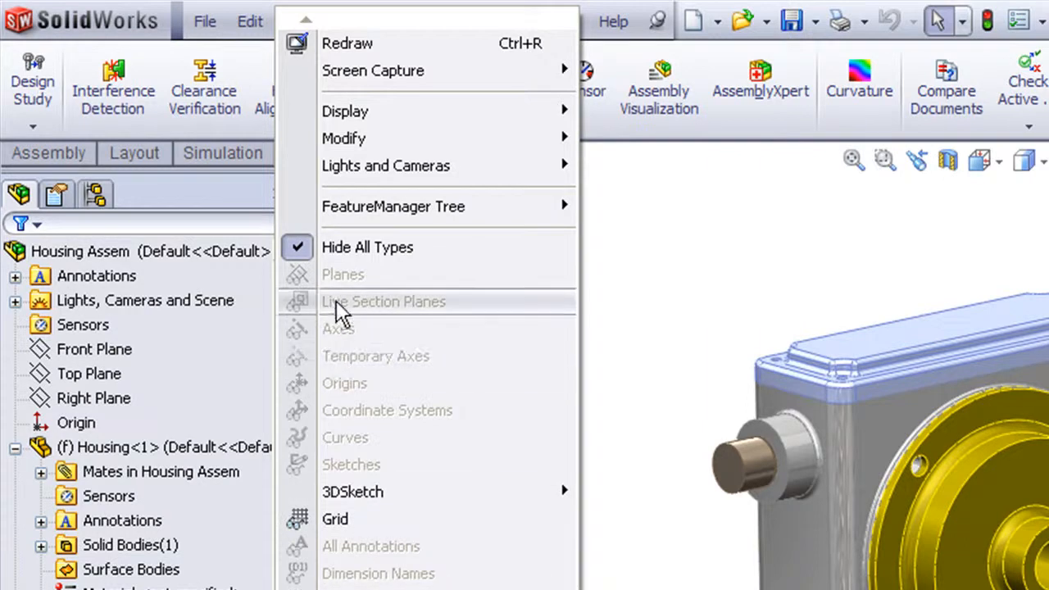
pyautogui.moveTo(342, 275)
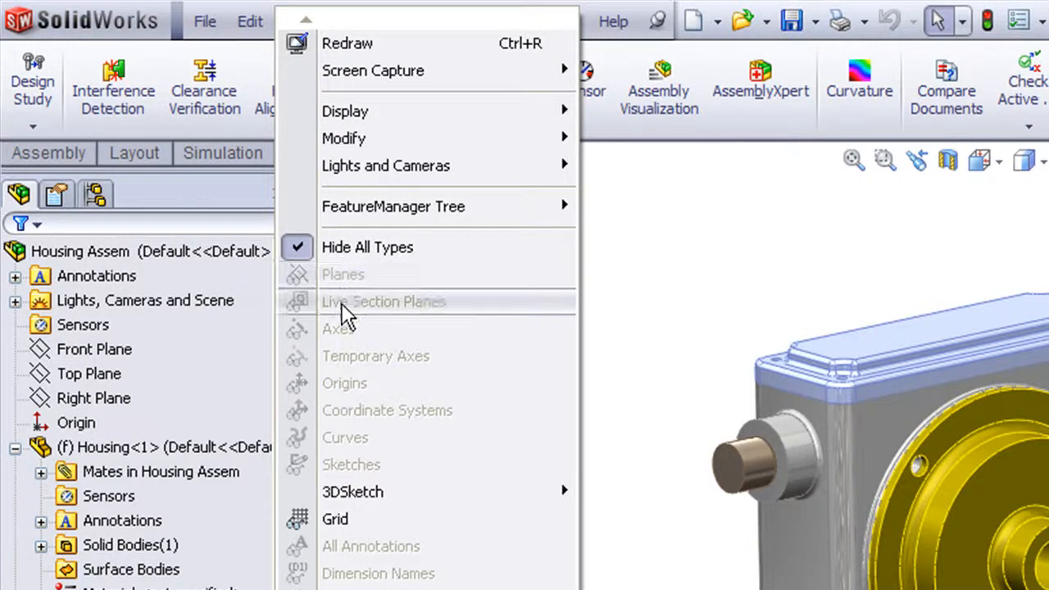
pyautogui.moveTo(344, 384)
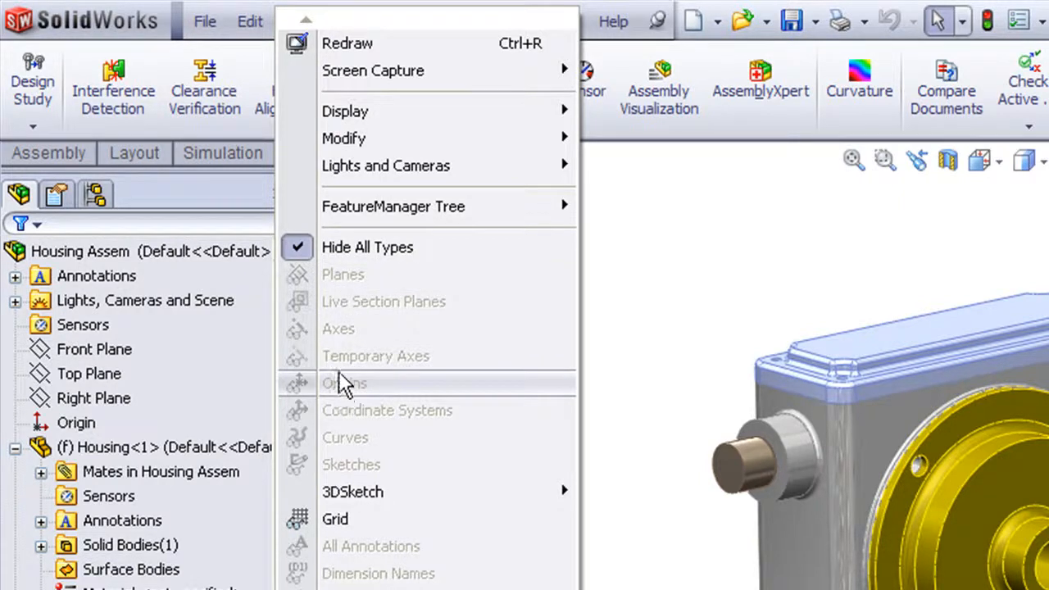
pyautogui.moveTo(631, 328)
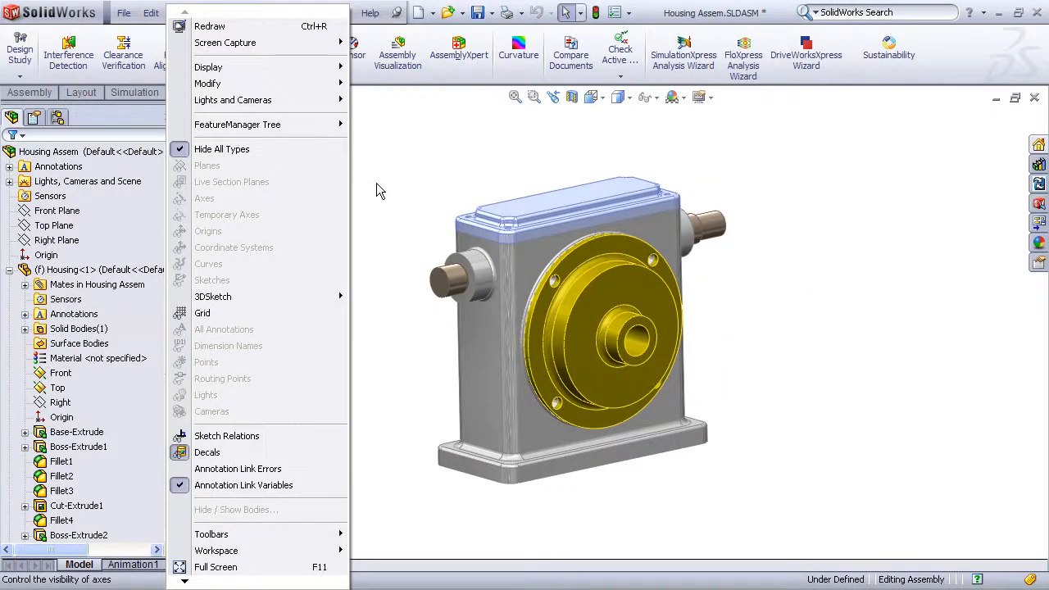
pyautogui.moveTo(238, 165)
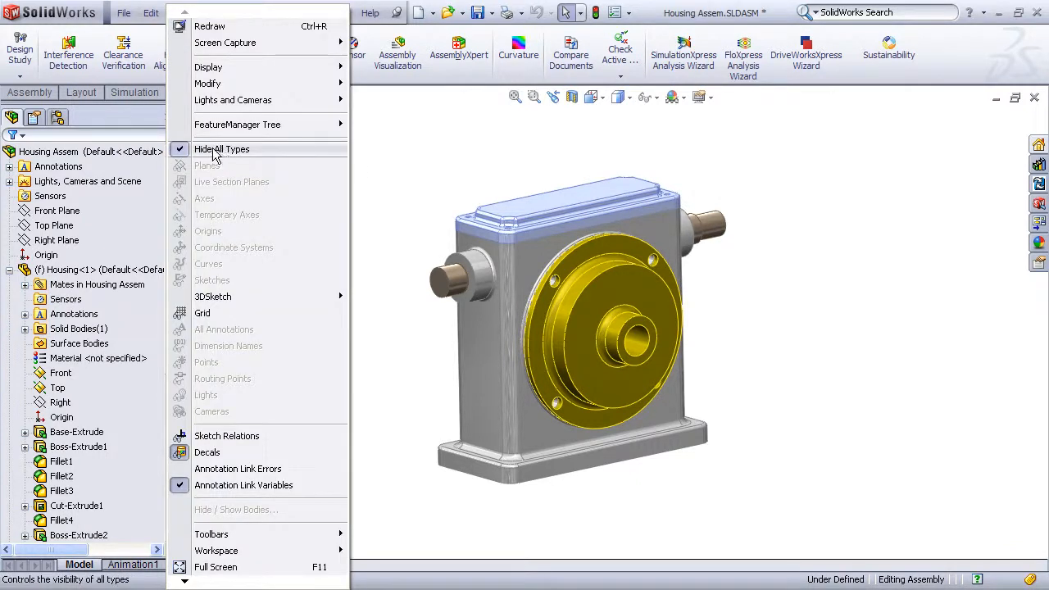
# - Disable Hide All Types so the Front and Top planes reappear around the housing
pyautogui.click(207, 165)
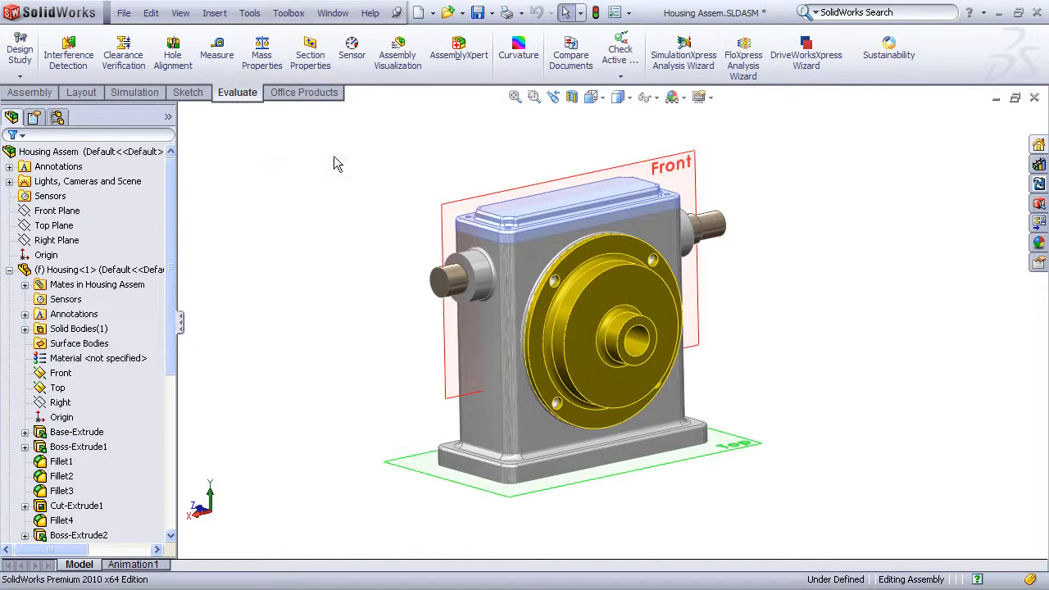
pyautogui.moveTo(620, 129)
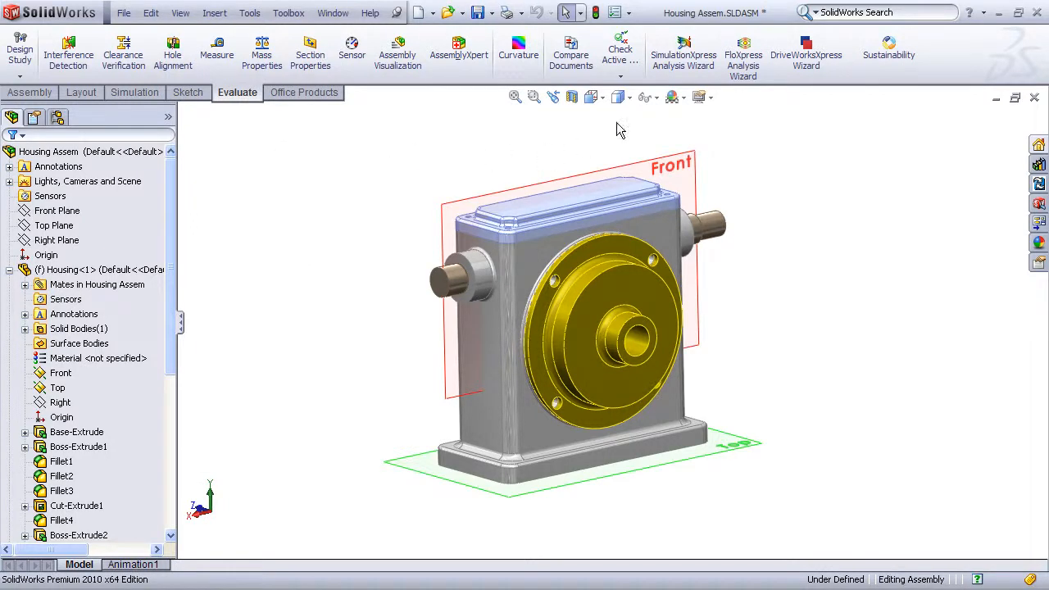
pyautogui.click(656, 96)
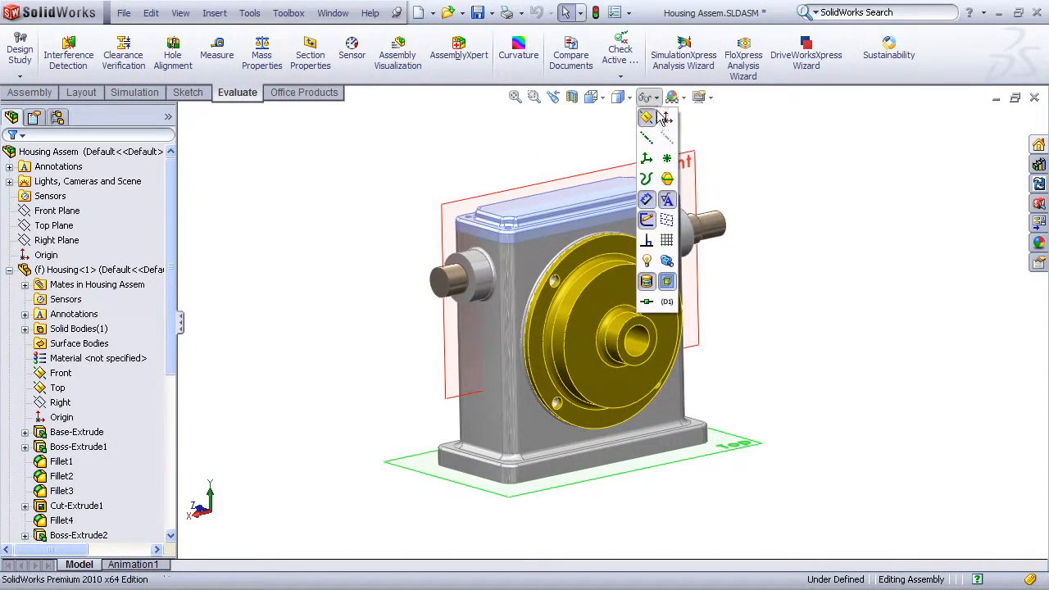